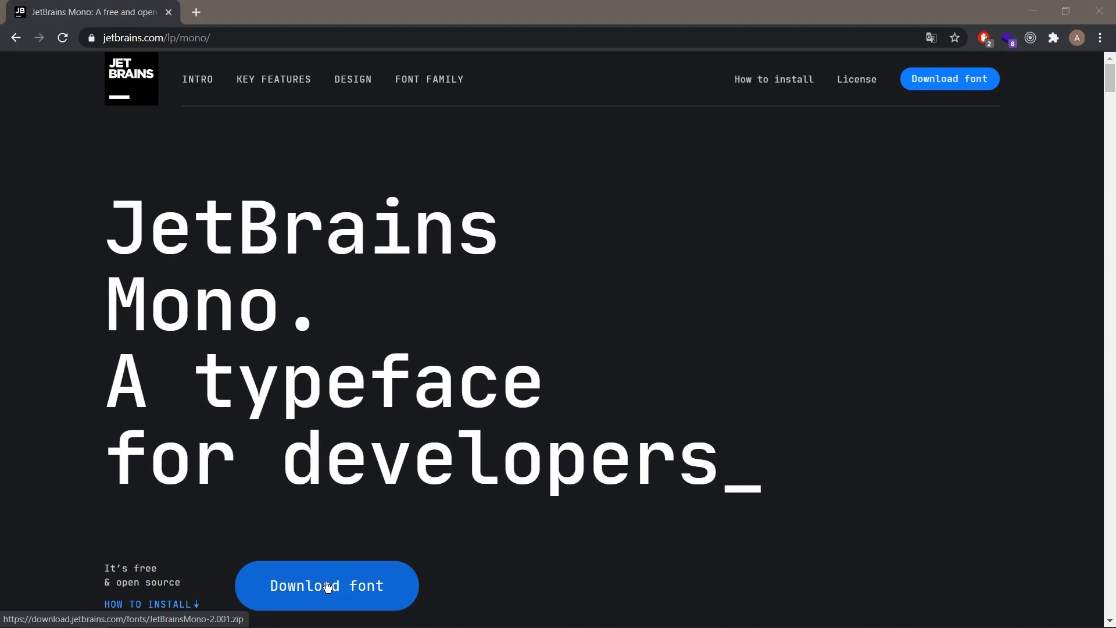
pyautogui.moveTo(168, 595)
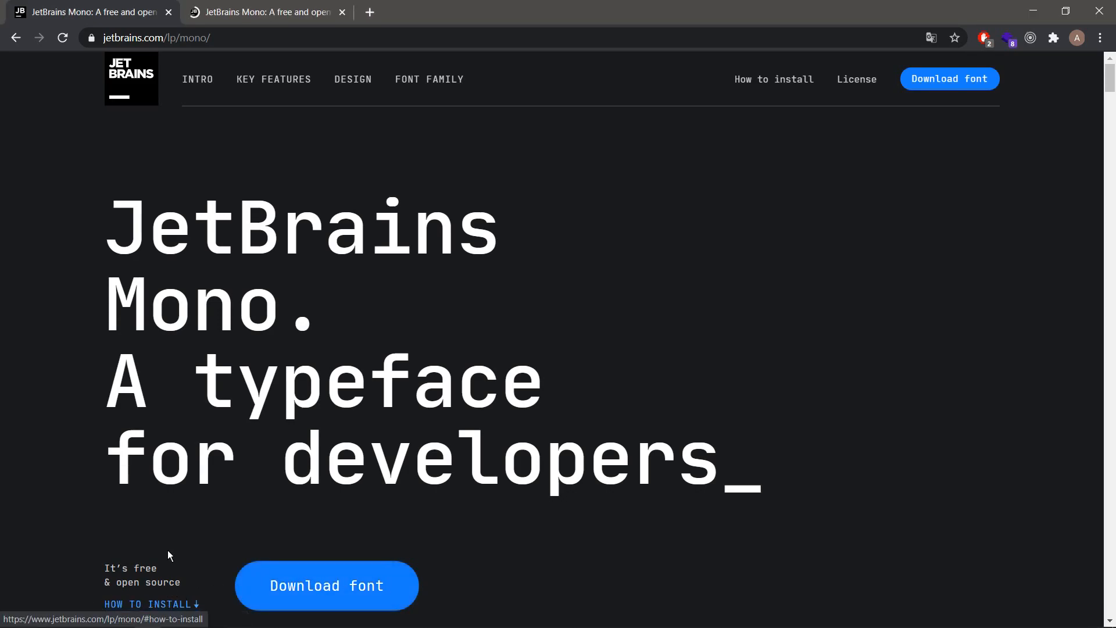
# - Open the HOW TO INSTALL link of the JetBrains Mono page in a new Chrome tab
pyautogui.click(148, 603)
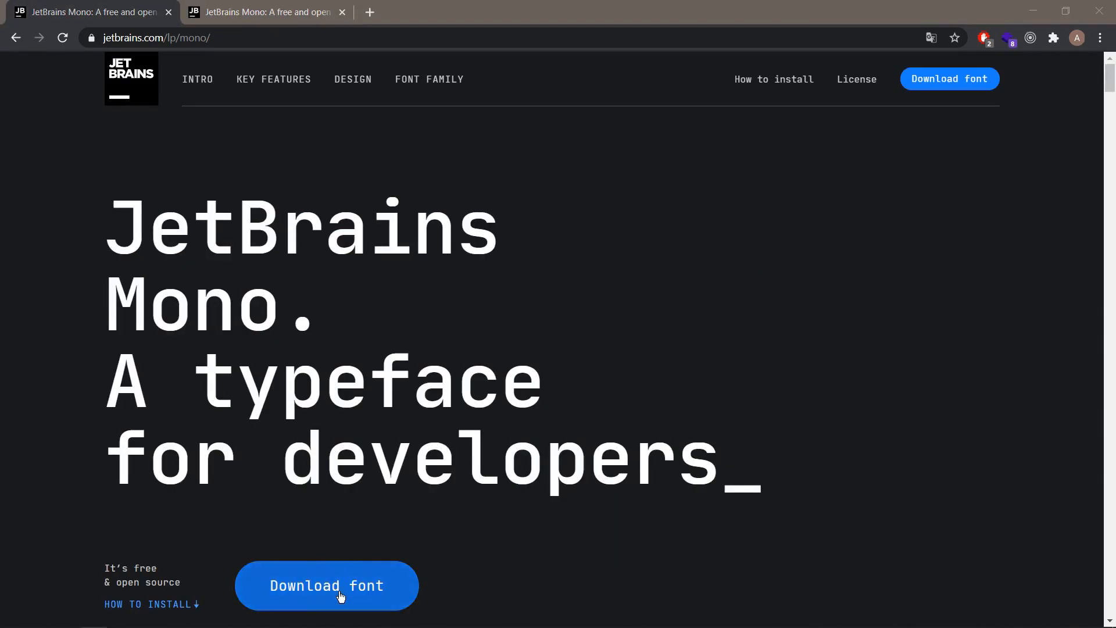
# - Download JetBrainsMono-2.001.zip and save it into the Downloads folder
pyautogui.click(326, 585)
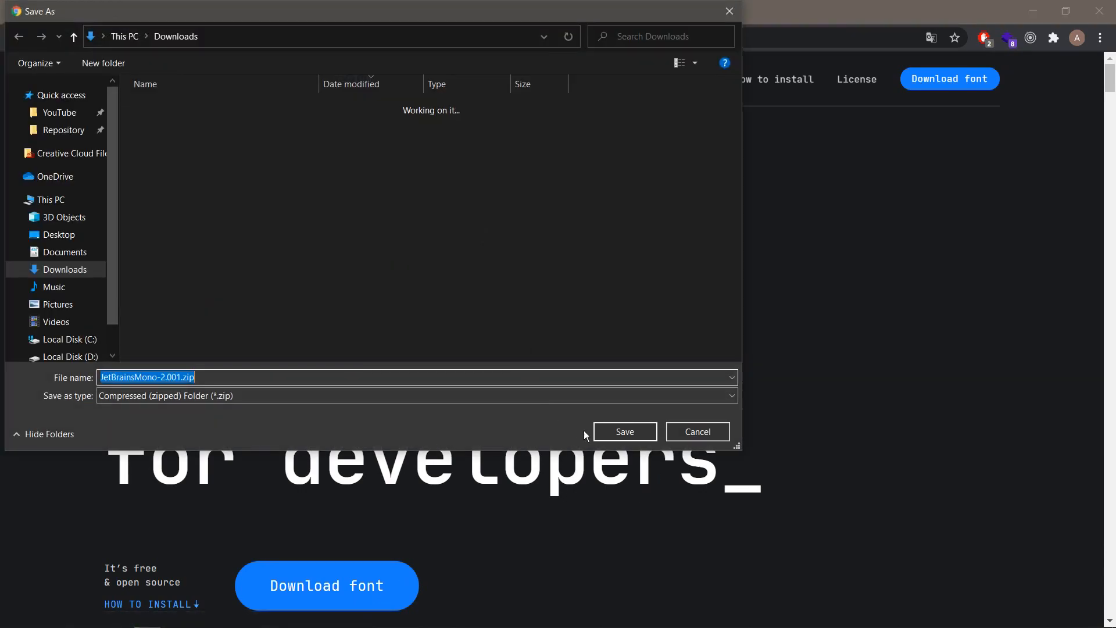
pyautogui.click(623, 432)
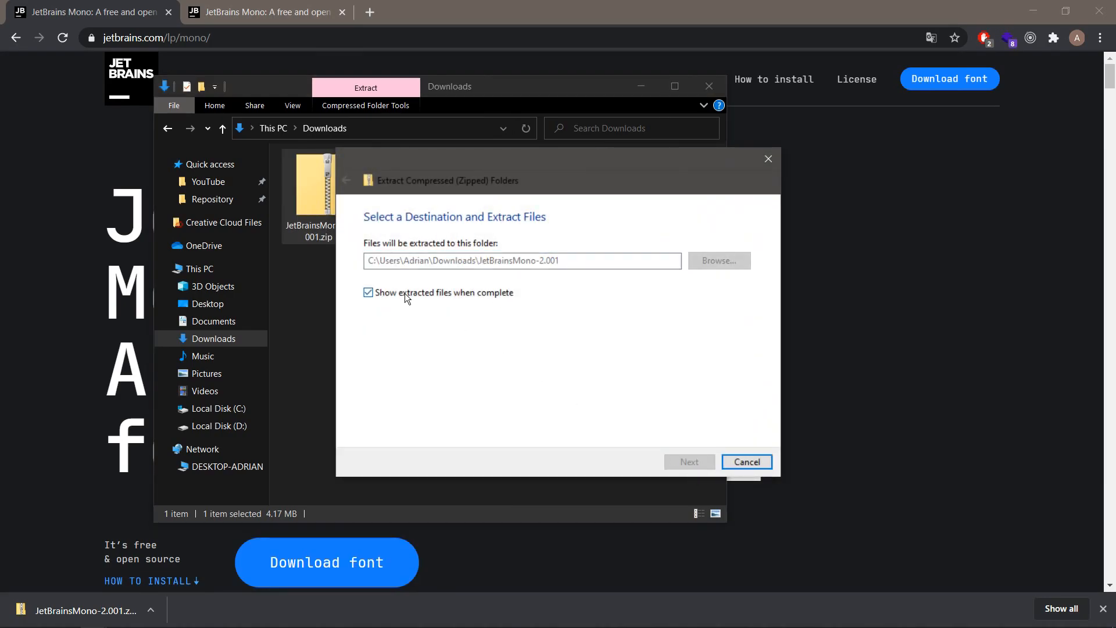
# - Extract the archive to its suggested JetBrainsMono-2.001 folder and enter its ttf folder
pyautogui.click(687, 462)
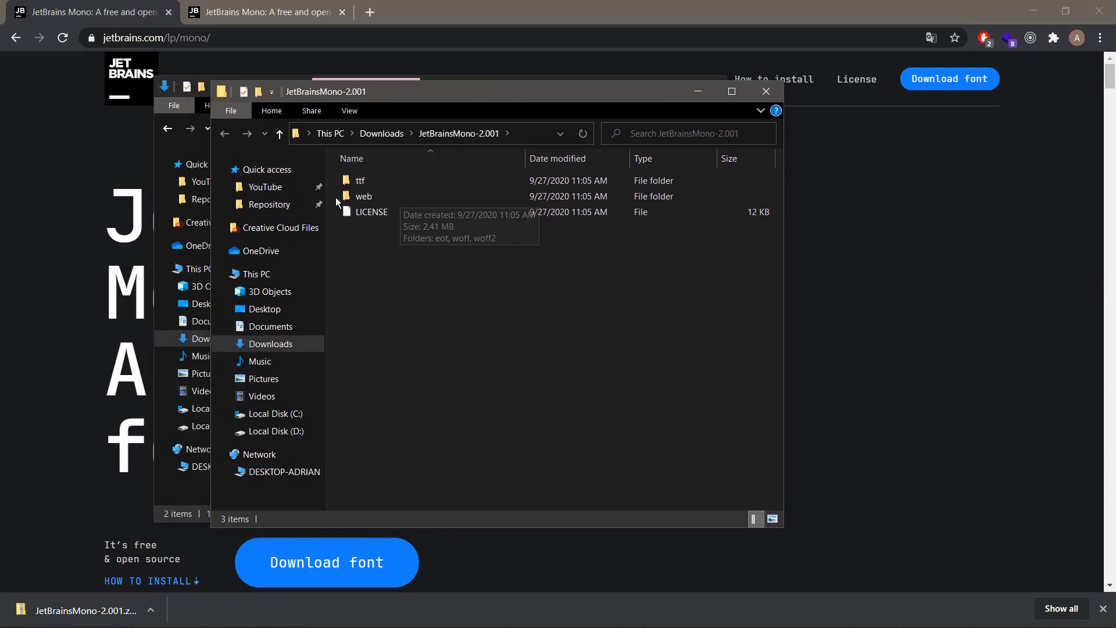
pyautogui.moveTo(479, 273)
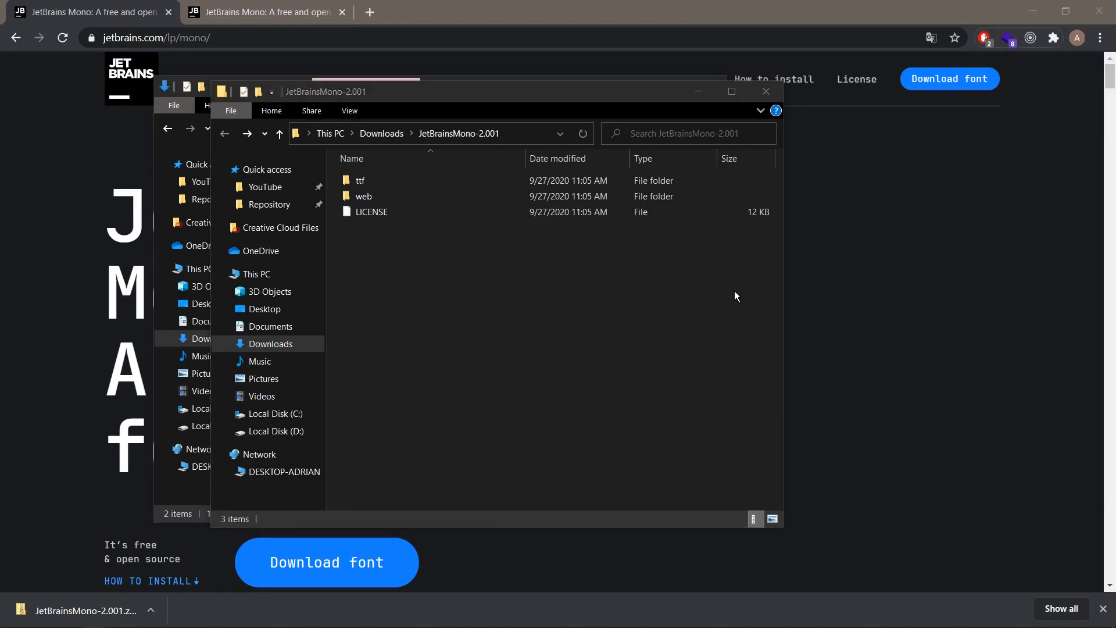
pyautogui.doubleClick(360, 180)
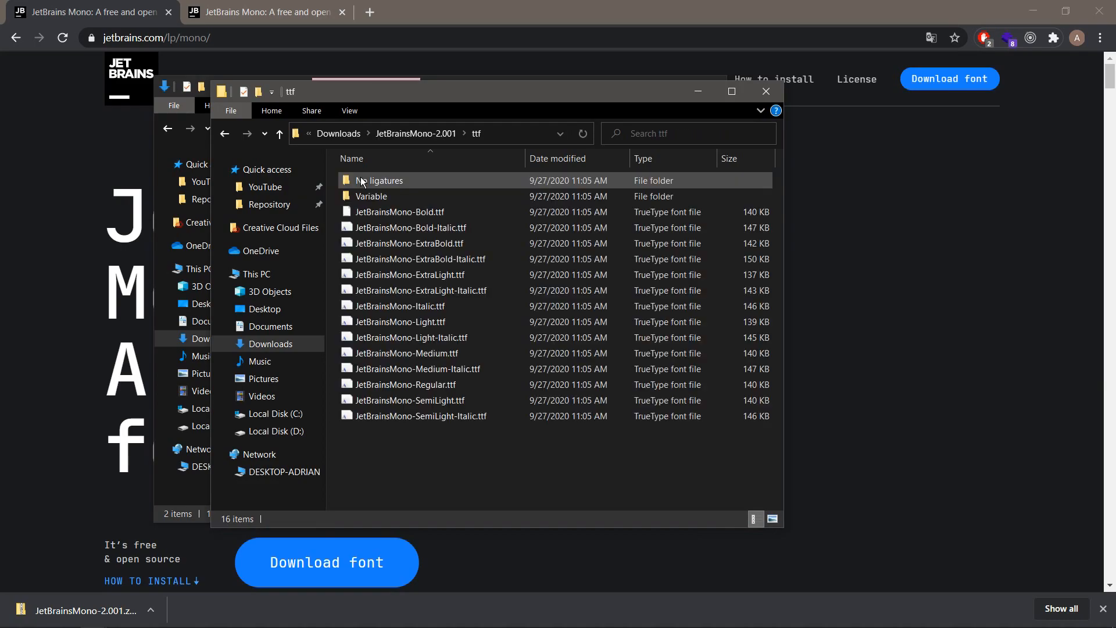
# - Select all fourteen .ttf files from JetBrainsMono-Bold onward and install them for the current user
pyautogui.click(370, 195)
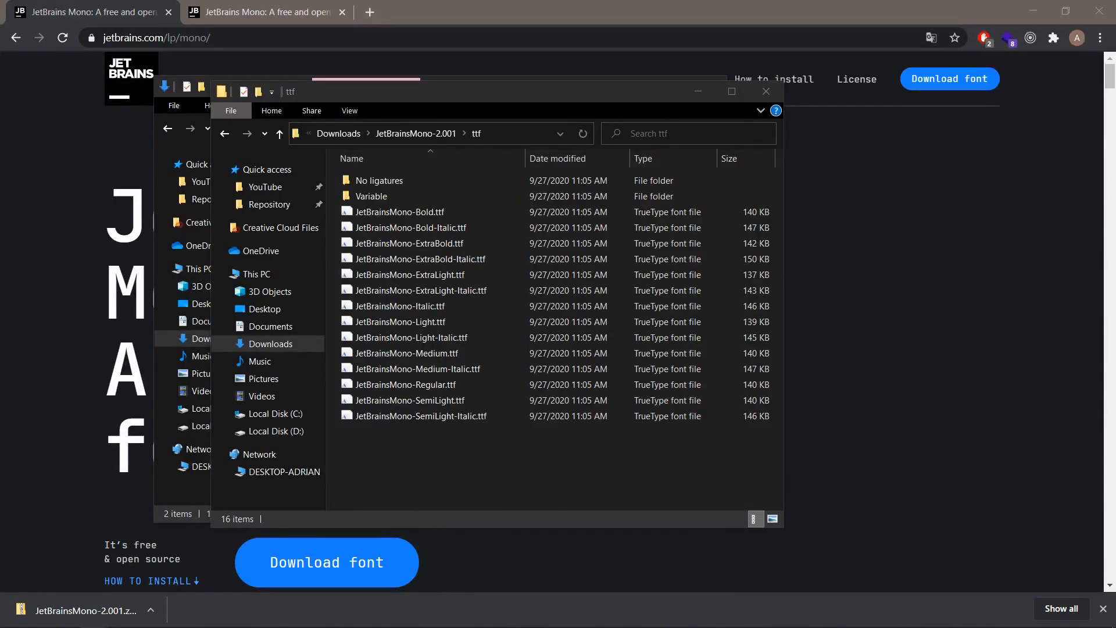
pyautogui.click(399, 211)
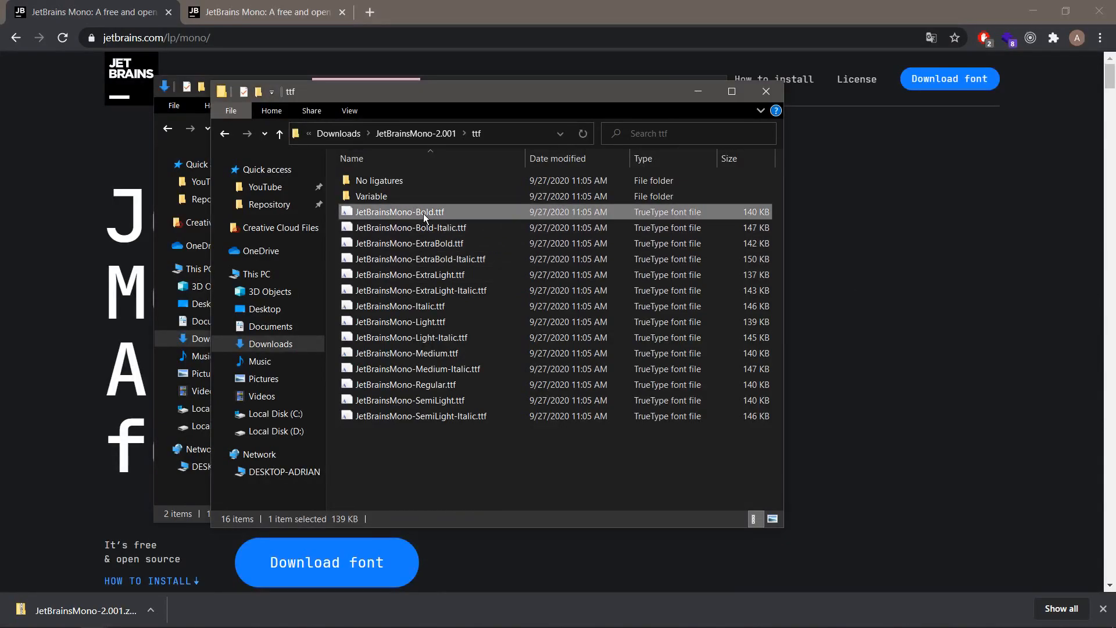
pyautogui.moveTo(489, 486)
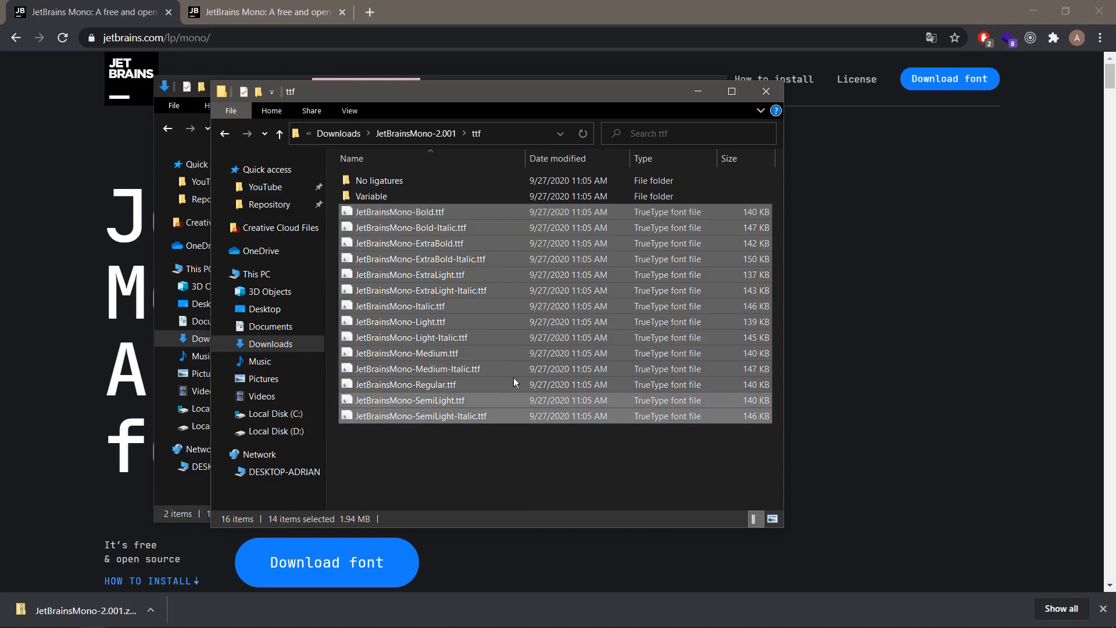
pyautogui.rightClick(399, 211)
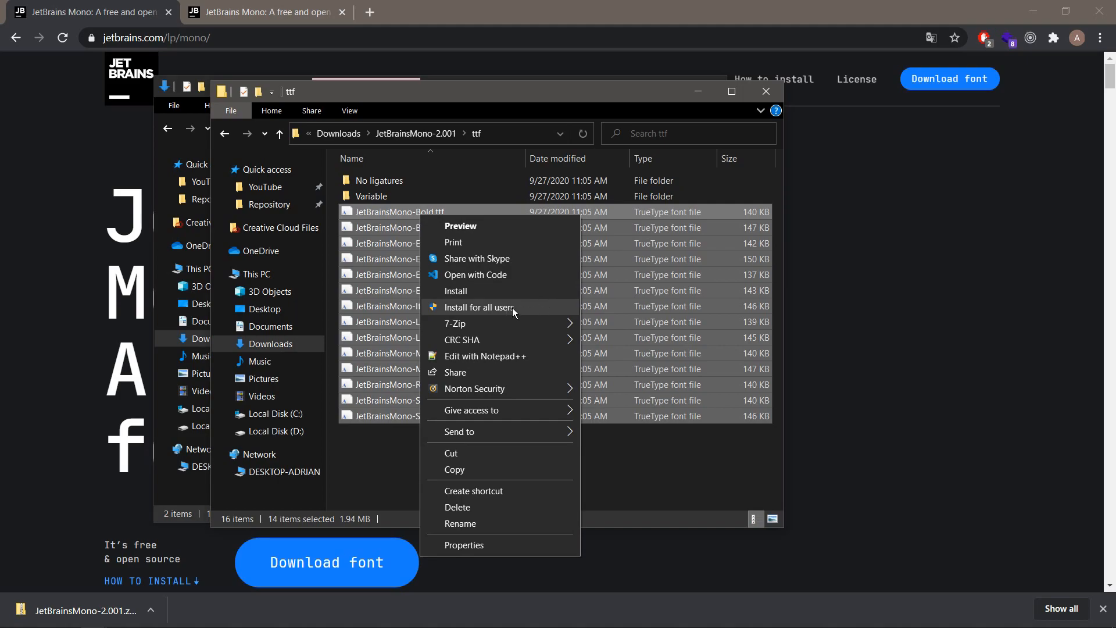
pyautogui.moveTo(467, 296)
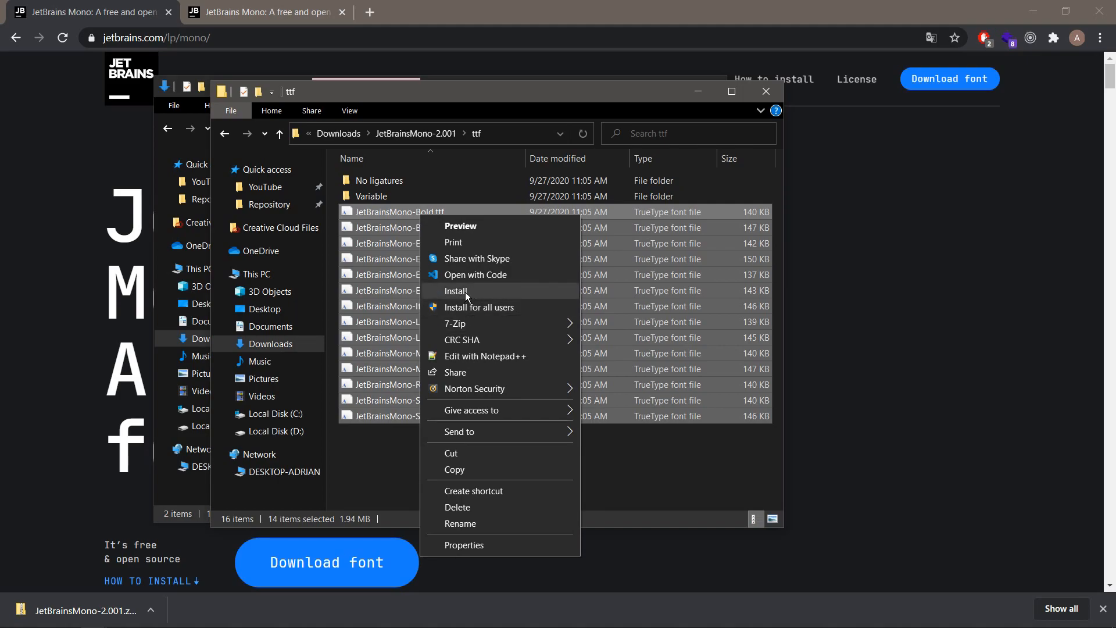
pyautogui.click(456, 291)
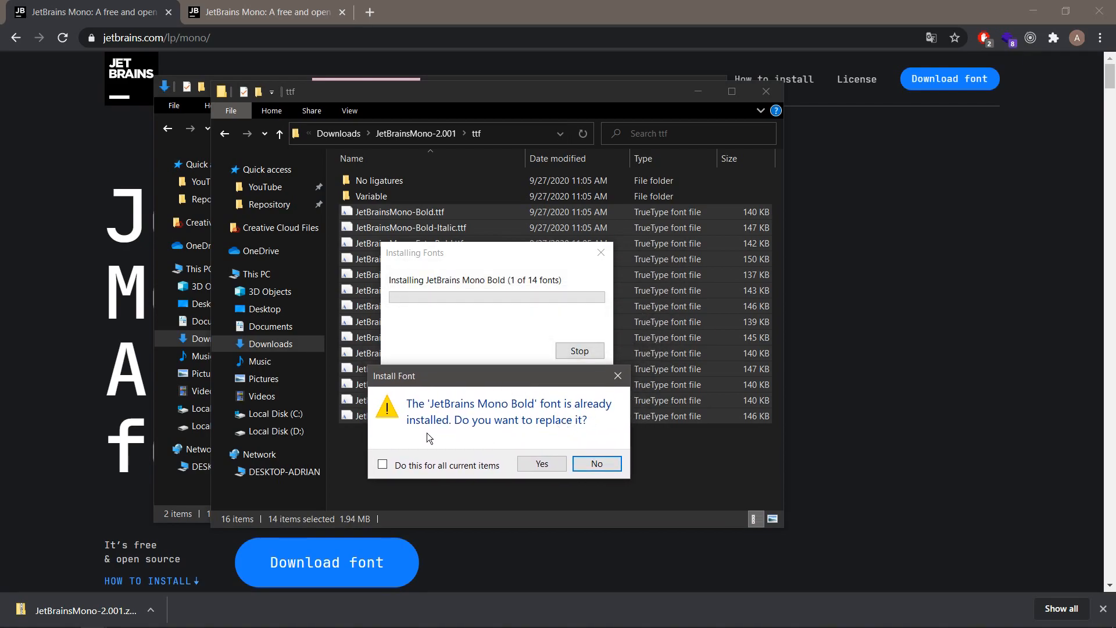
pyautogui.moveTo(426, 455)
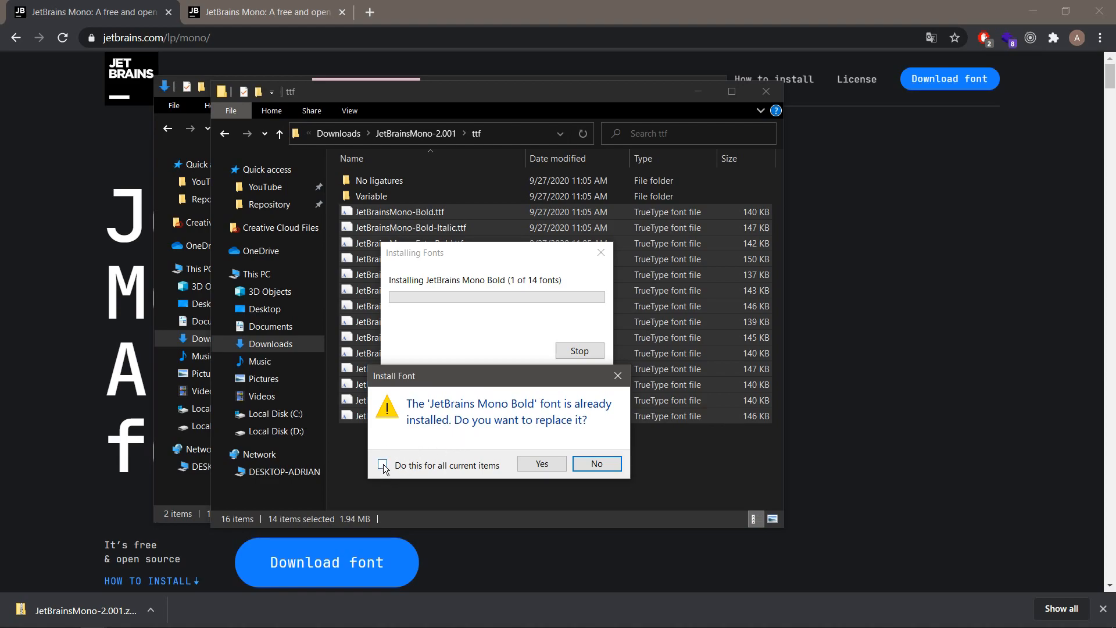
pyautogui.click(383, 465)
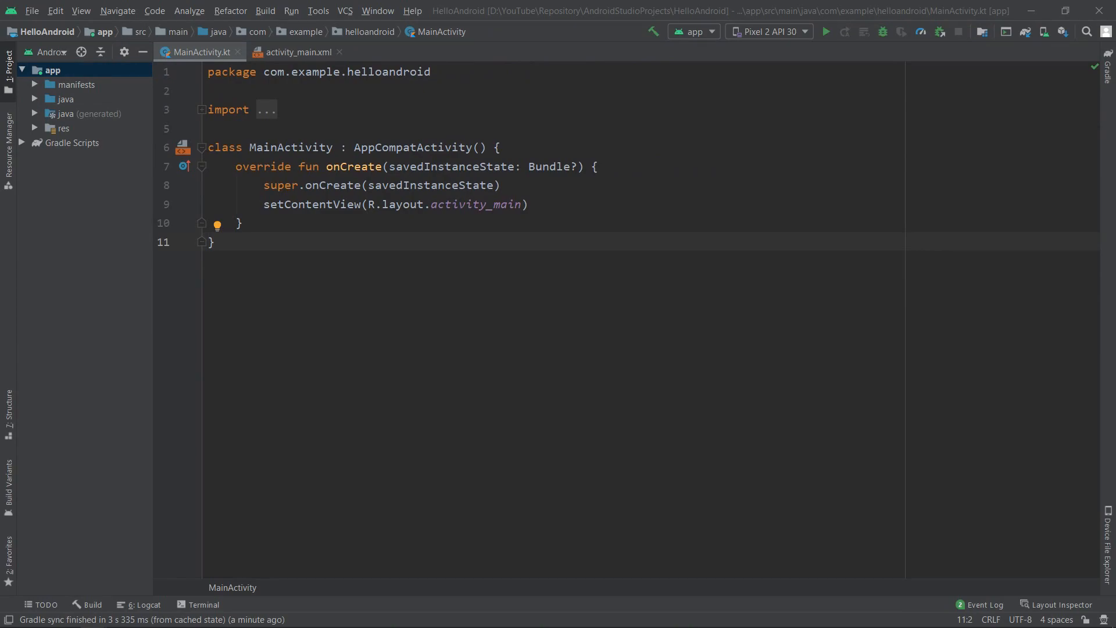
pyautogui.moveTo(164, 209)
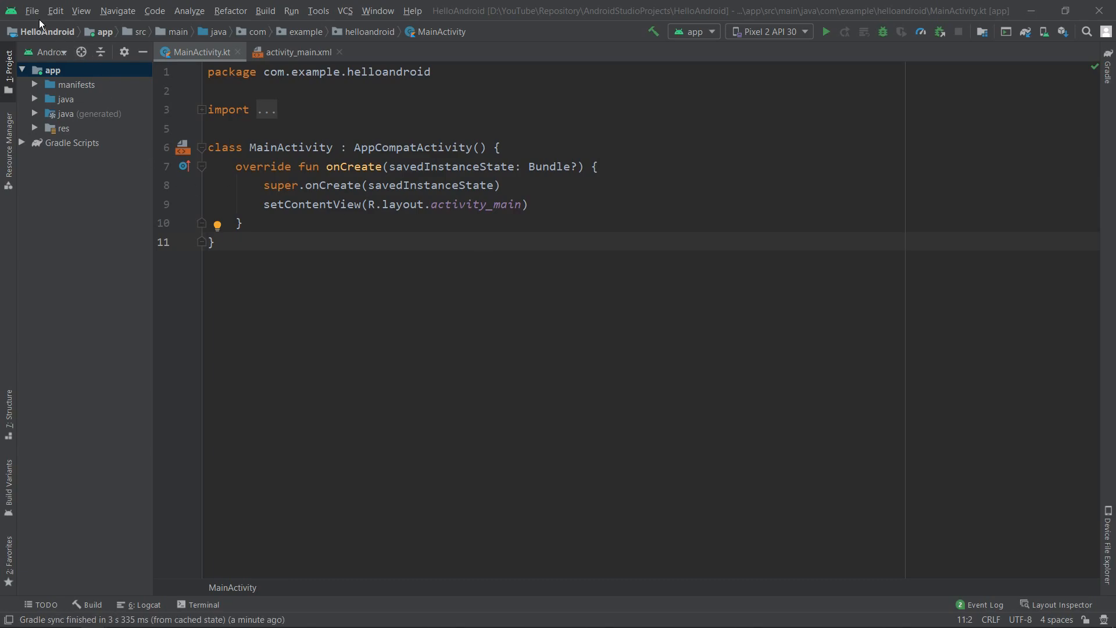
# - Bring up the Settings dialog from the File menu
pyautogui.click(32, 10)
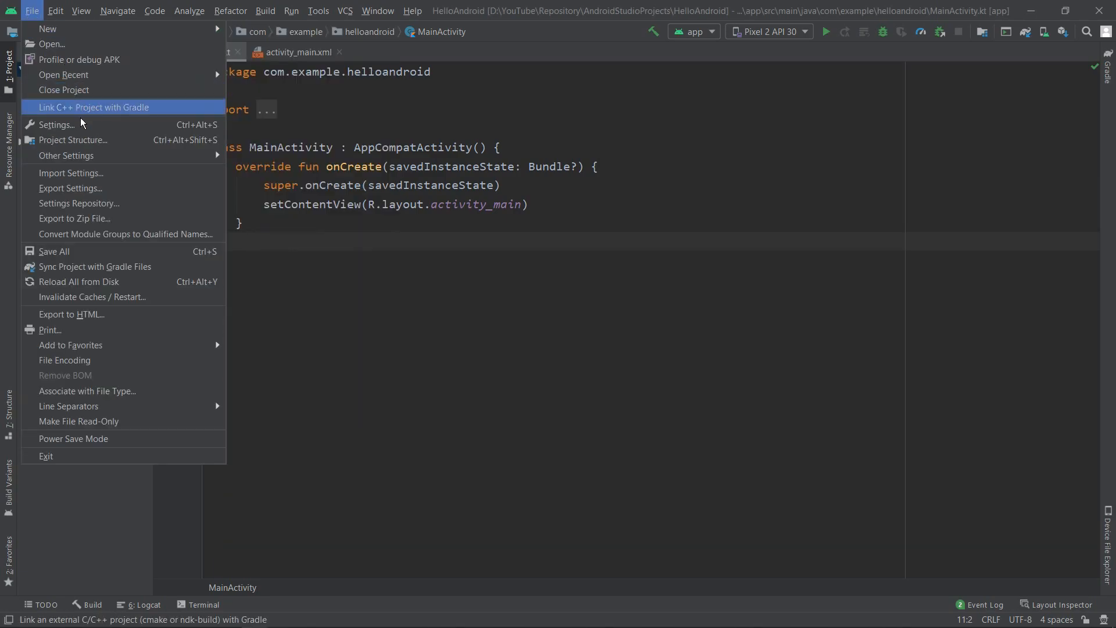
pyautogui.click(55, 125)
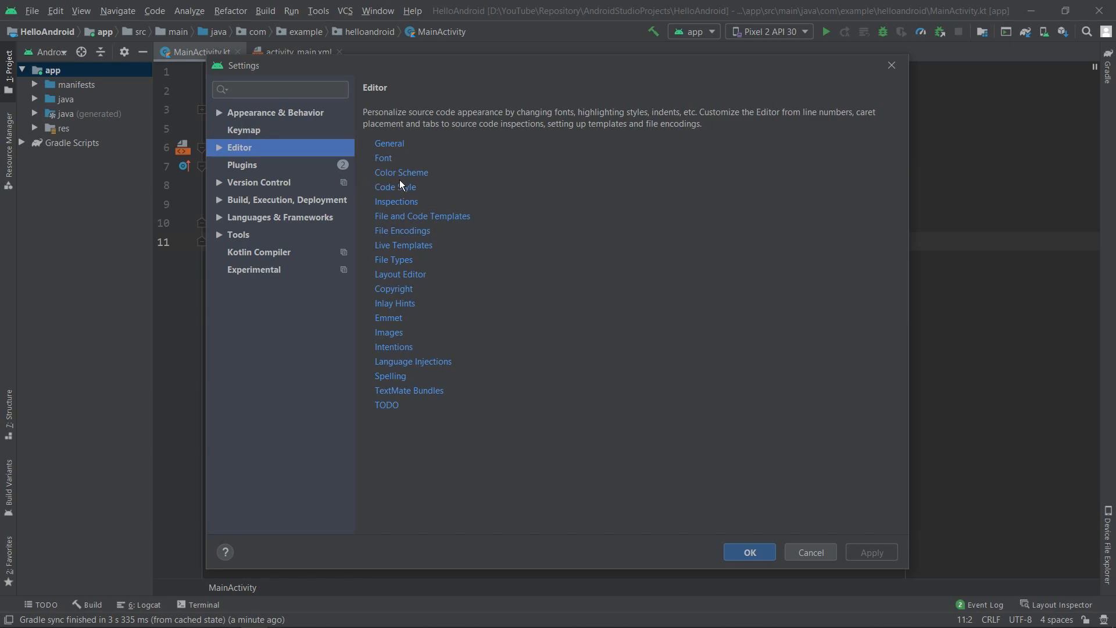
# - Go to the Editor > Font page, currently Consolas, and expand its font list
pyautogui.click(219, 148)
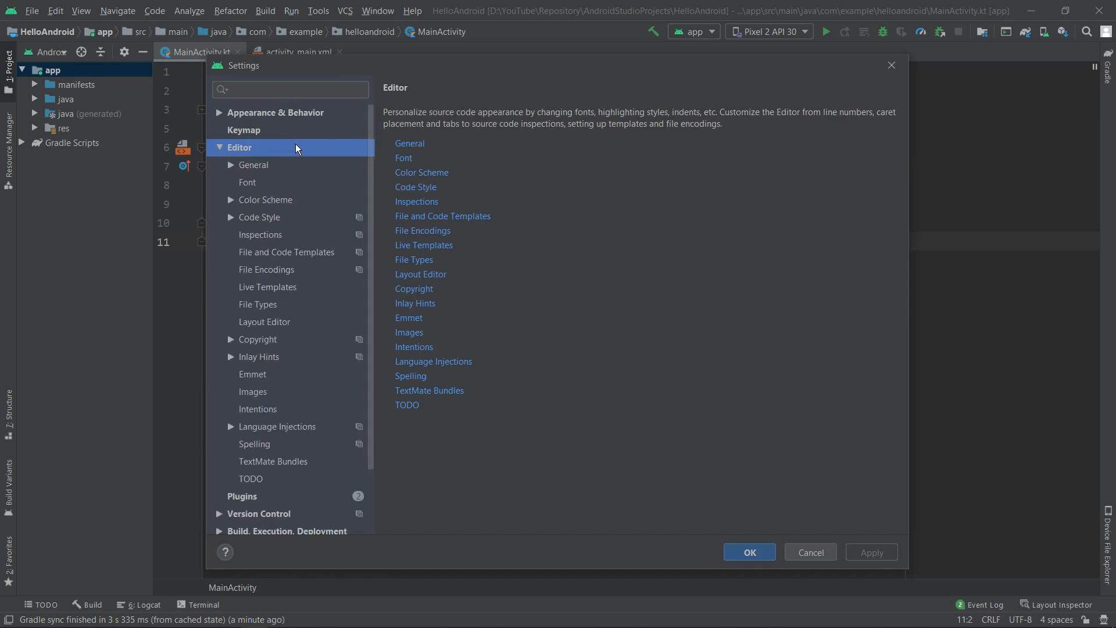
pyautogui.click(248, 182)
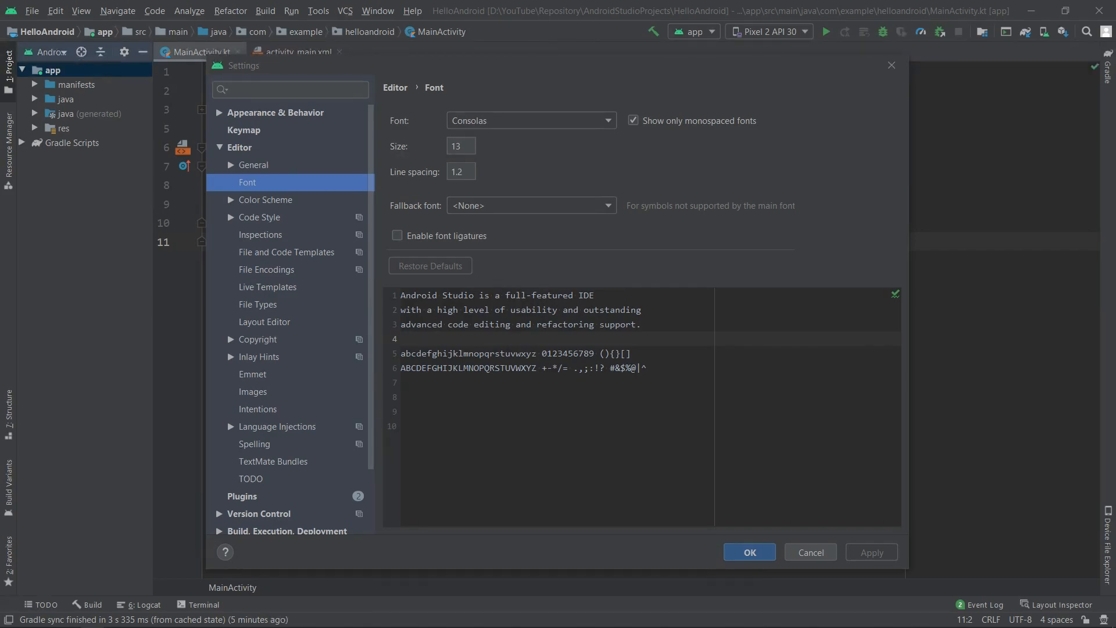
pyautogui.moveTo(562, 157)
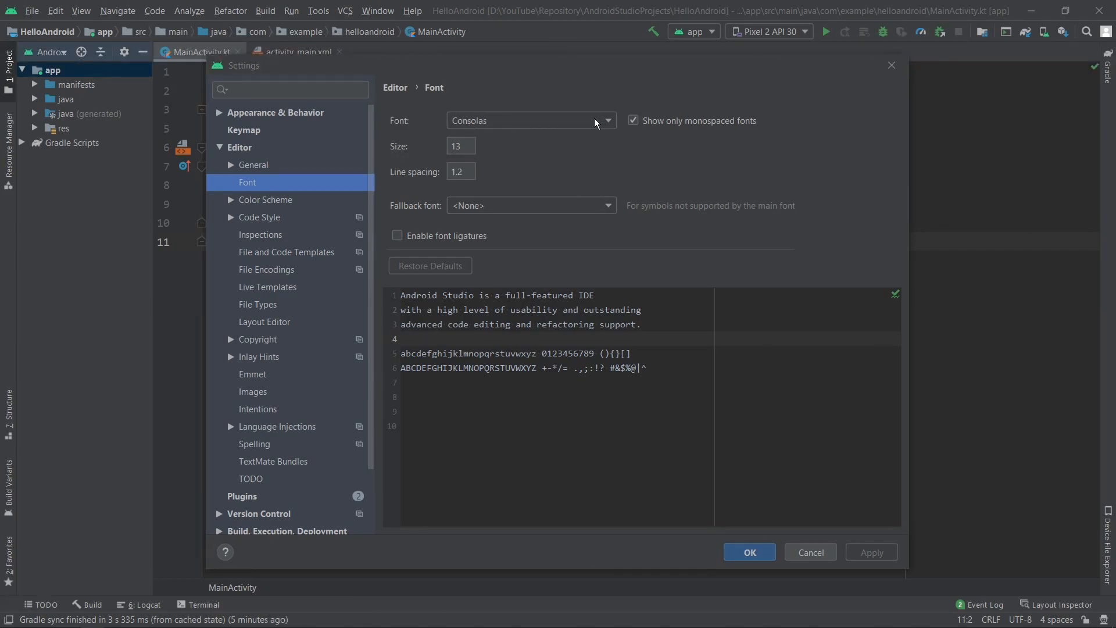
pyautogui.click(606, 120)
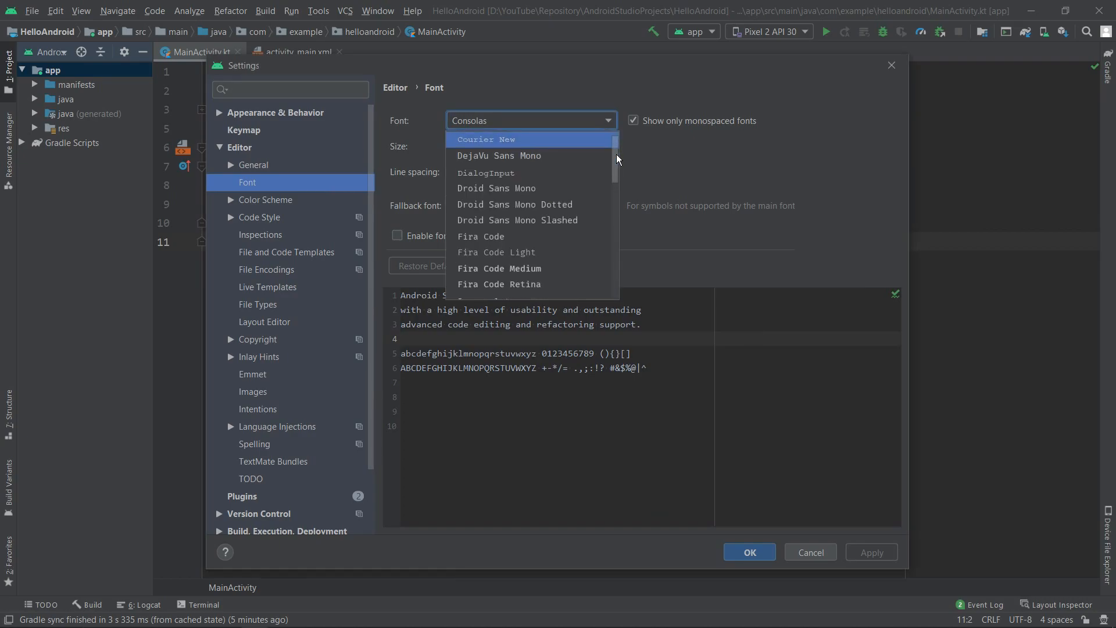
# - Choose JetBrains Mono as the editor font, apply it and close Settings
pyautogui.scroll(-3)
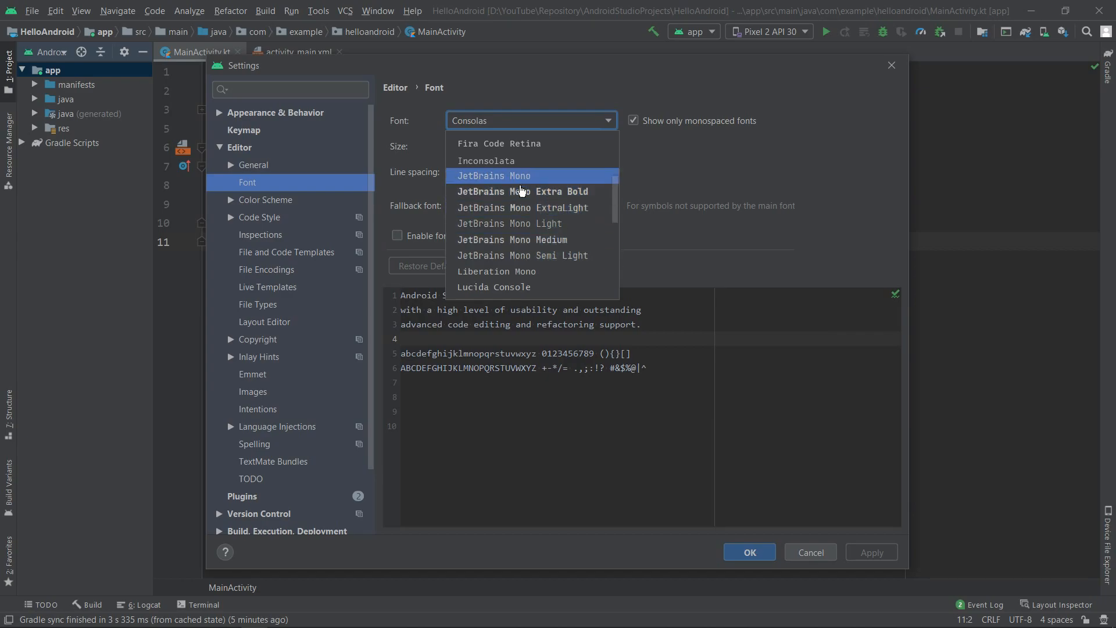
pyautogui.click(493, 176)
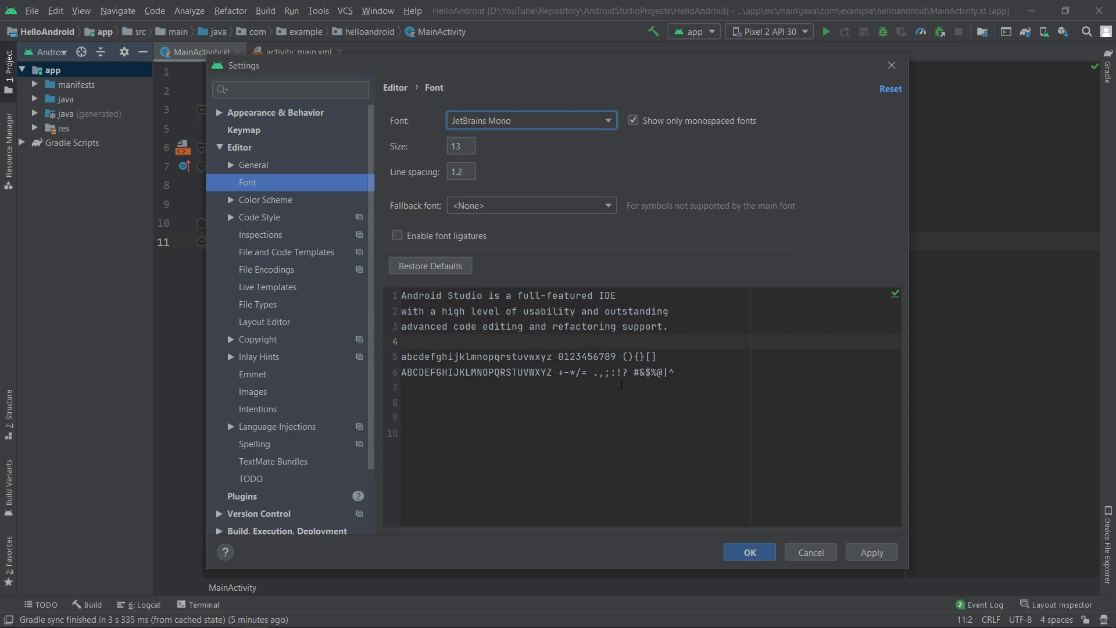
pyautogui.click(749, 551)
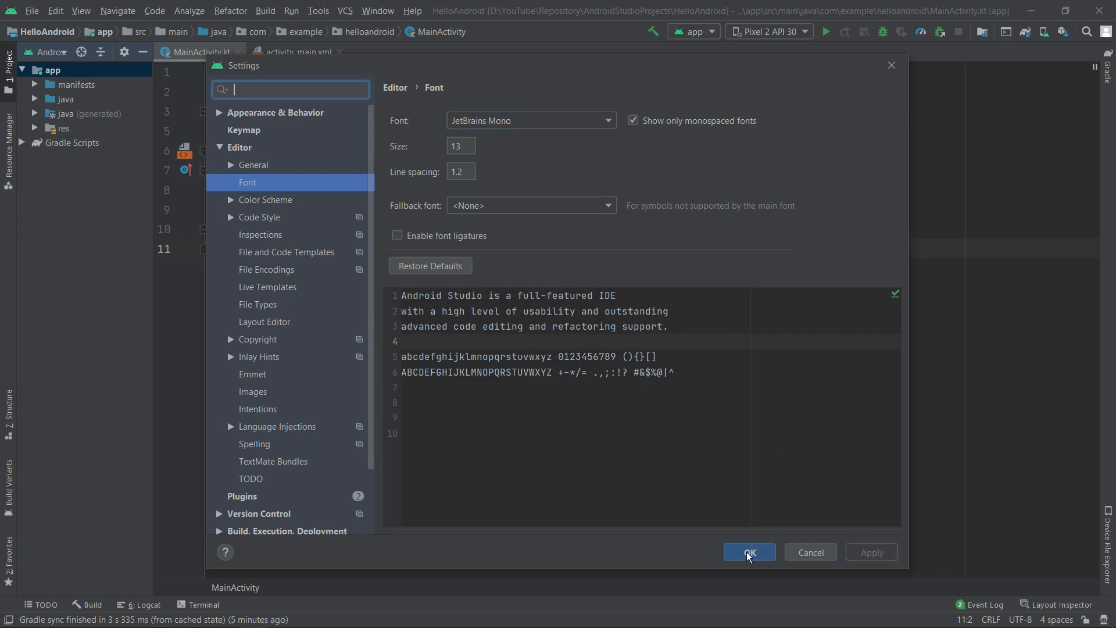
pyautogui.click(749, 551)
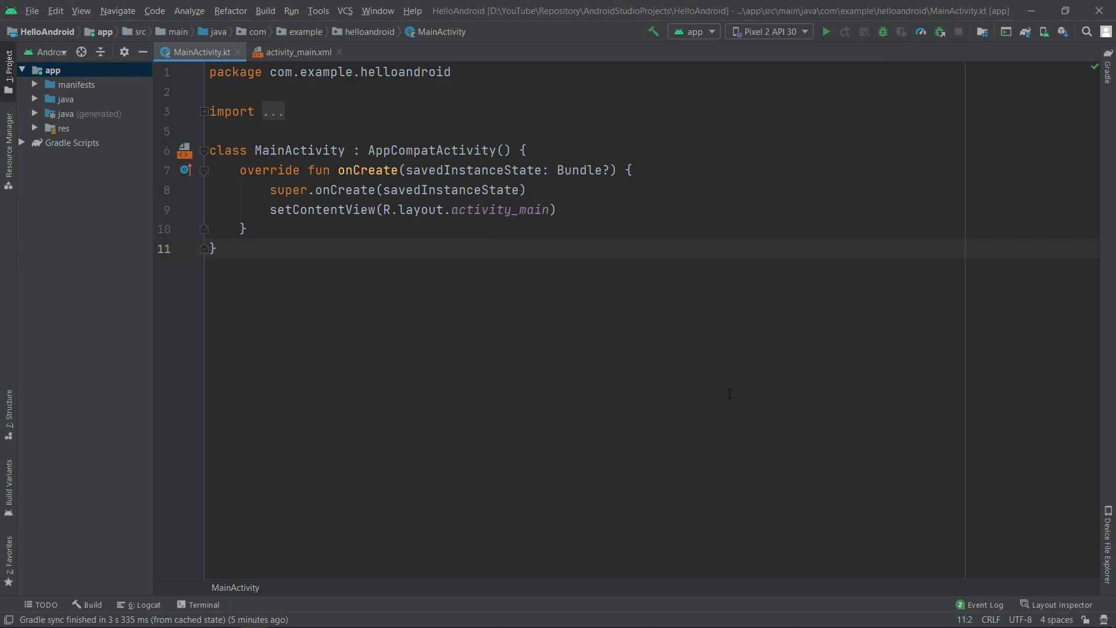